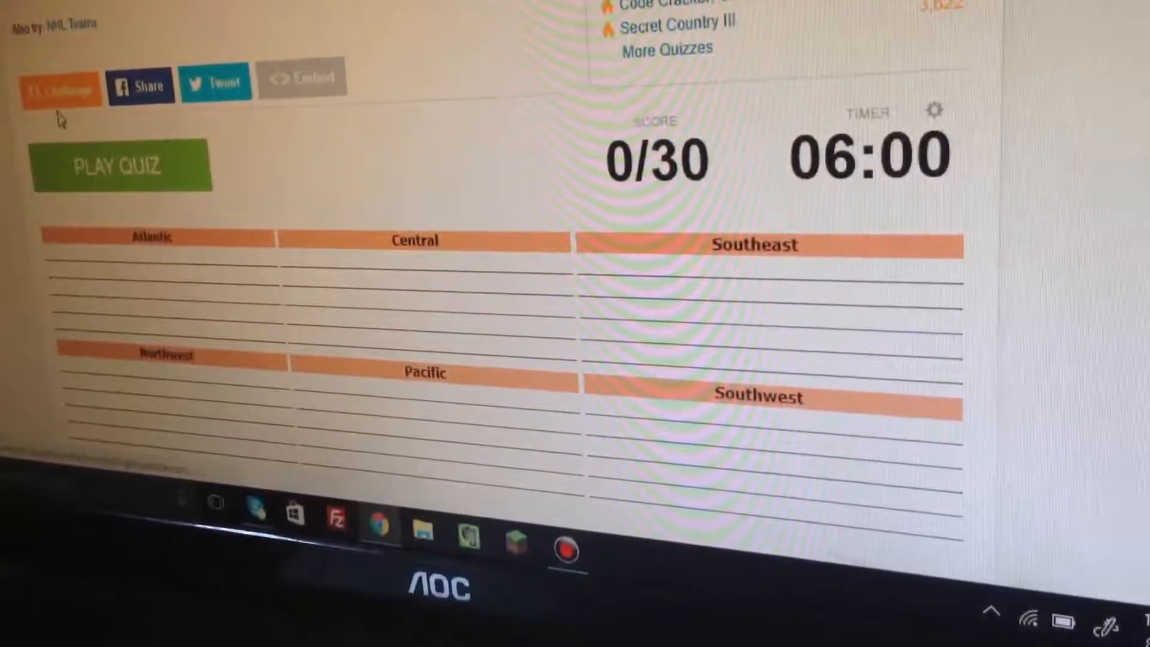
Start the NBA Teams quiz and name the Golden State Warriors, Rockets and other teams for 7/30
click(122, 166)
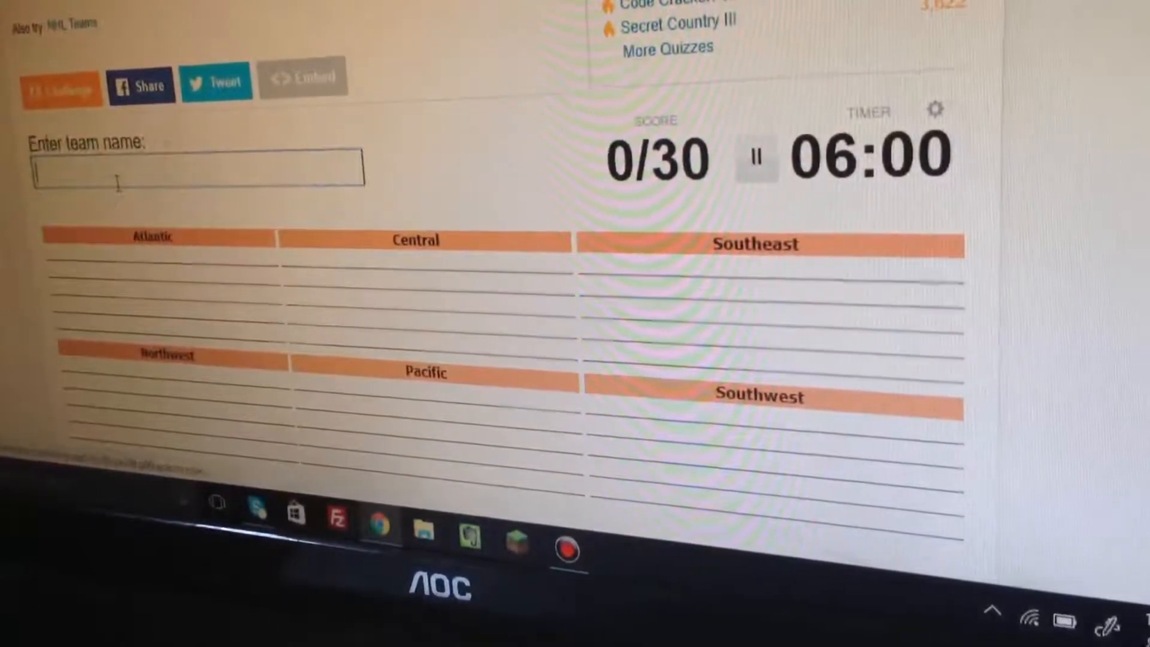
text(W)
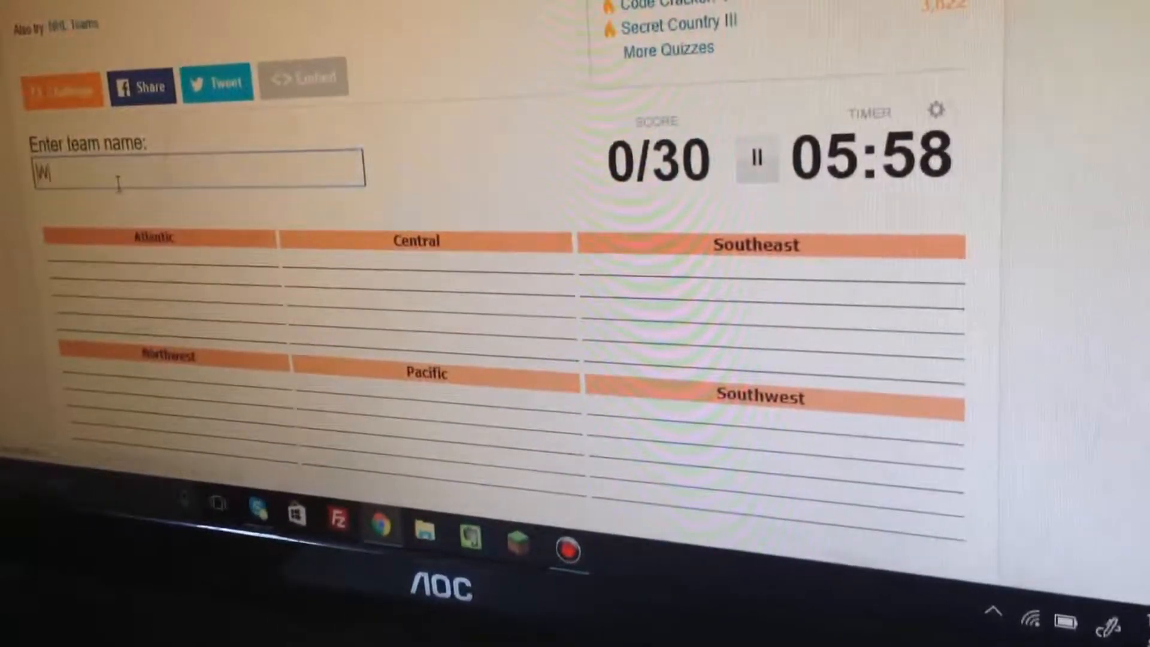
text(Golden State Warriors)
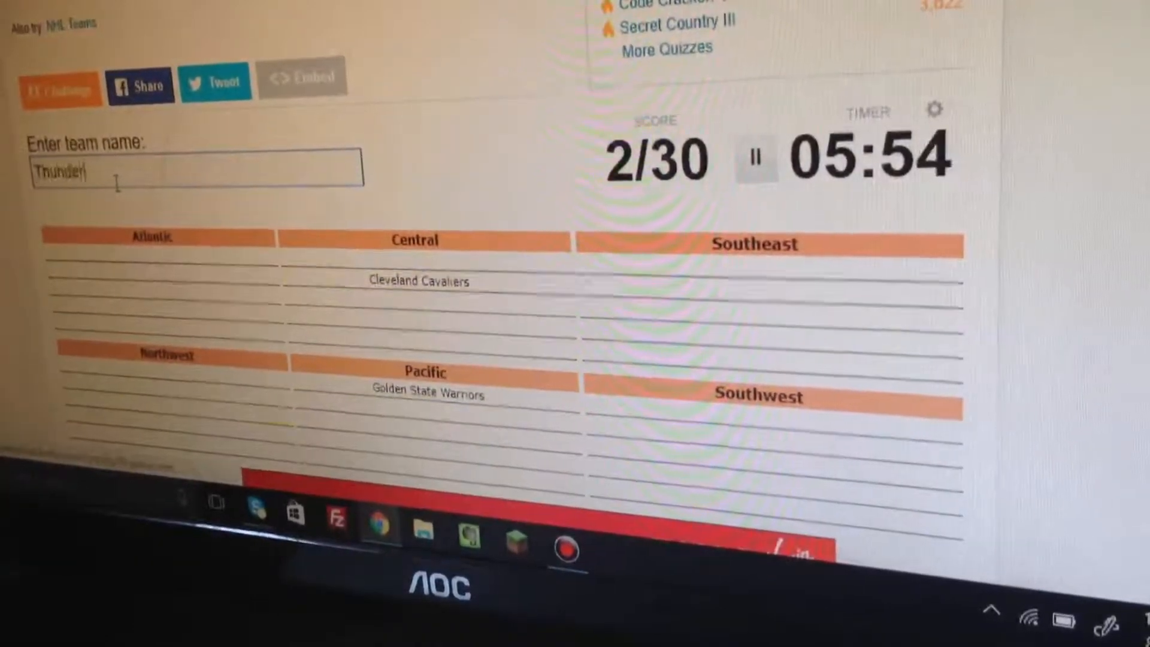
text(Rocket)
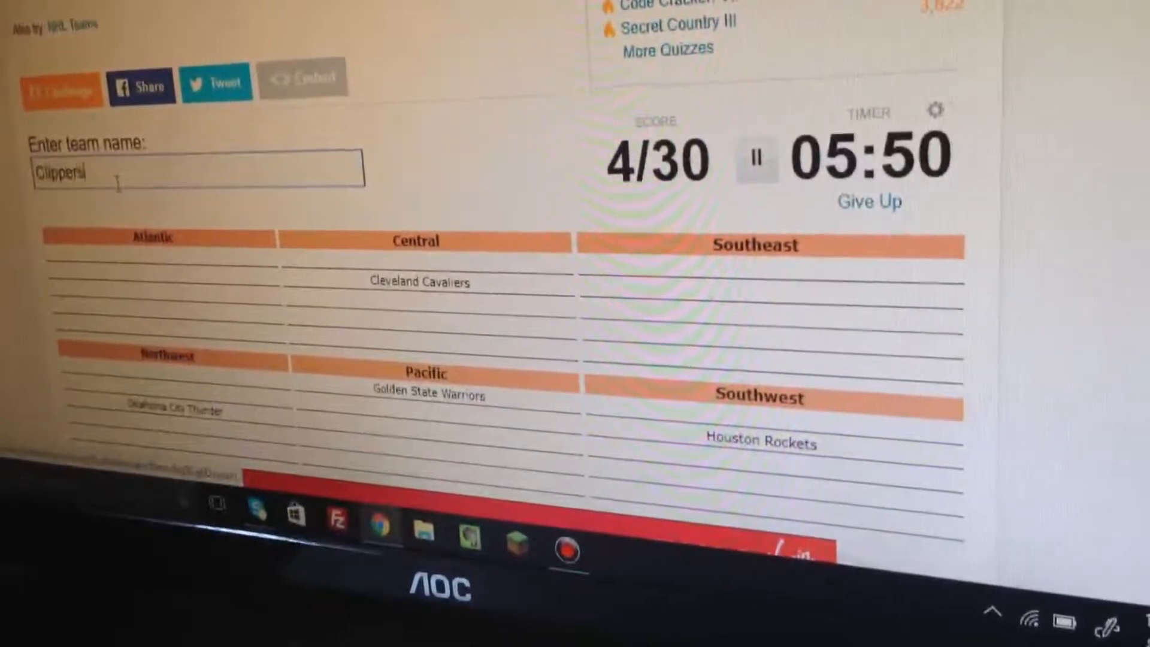
text(Lax)
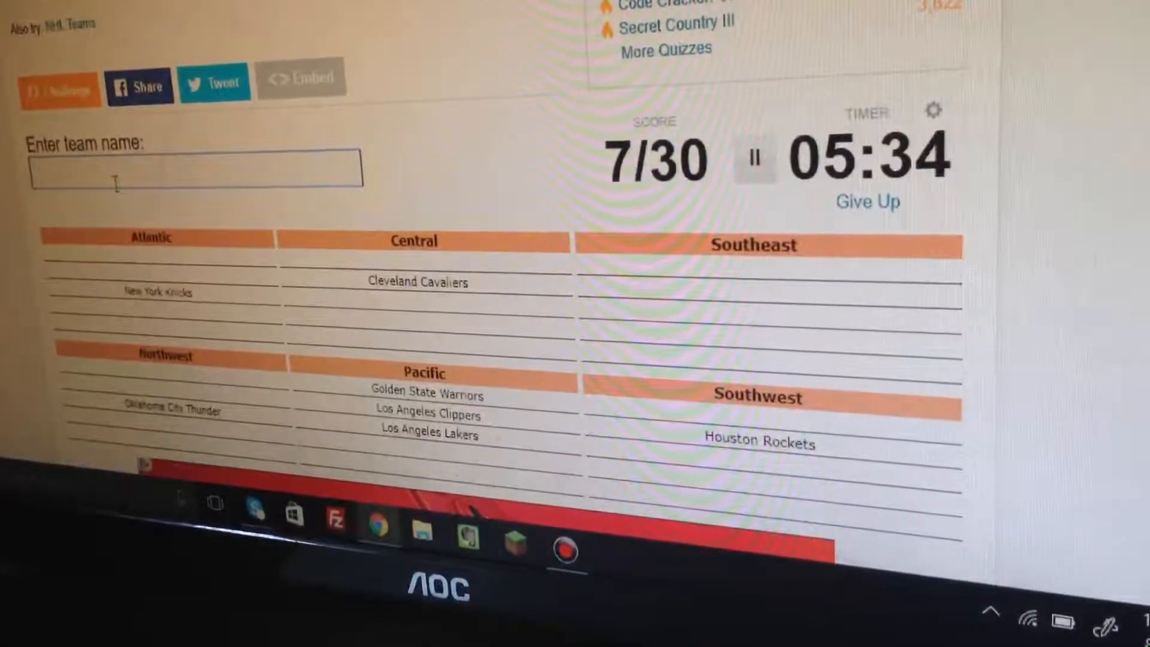
Name the Hornets and Spurs for 9/30, clearing a repeated Rockets entry
text(Horn)
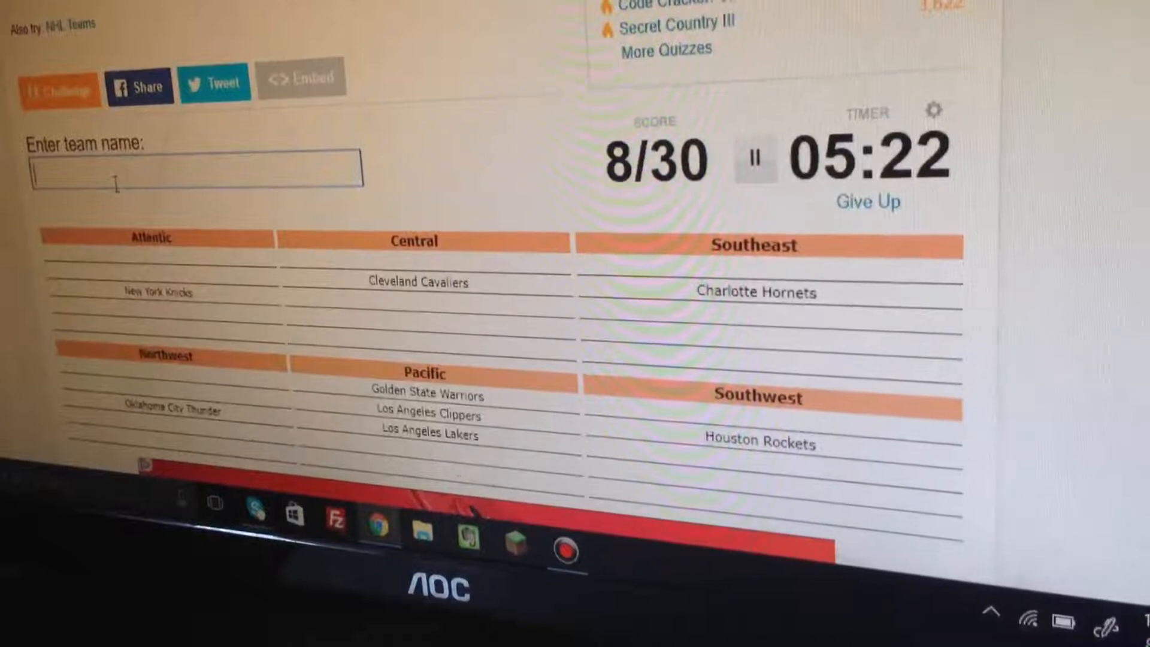
text(Spur)
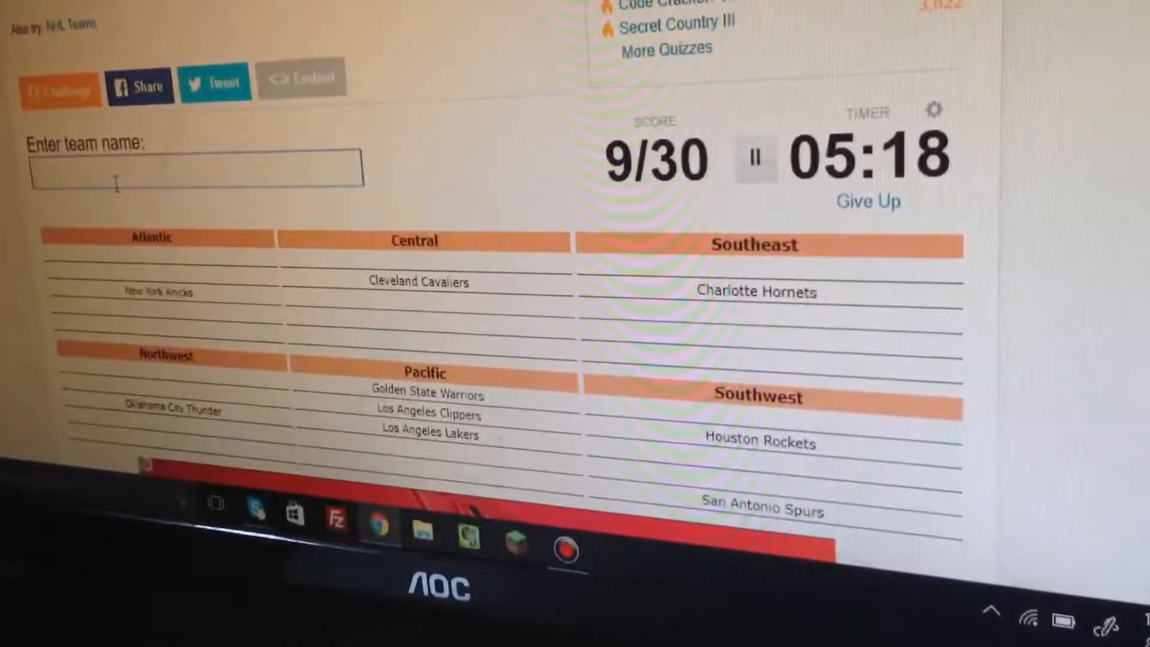
text(R)
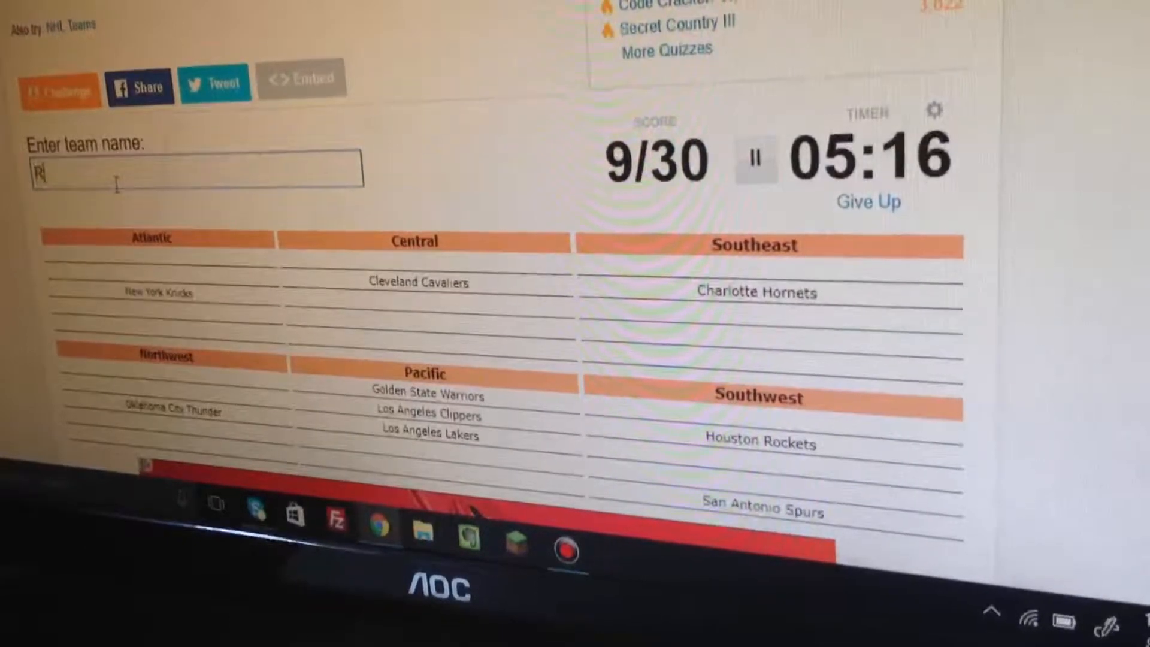
text(ockets)
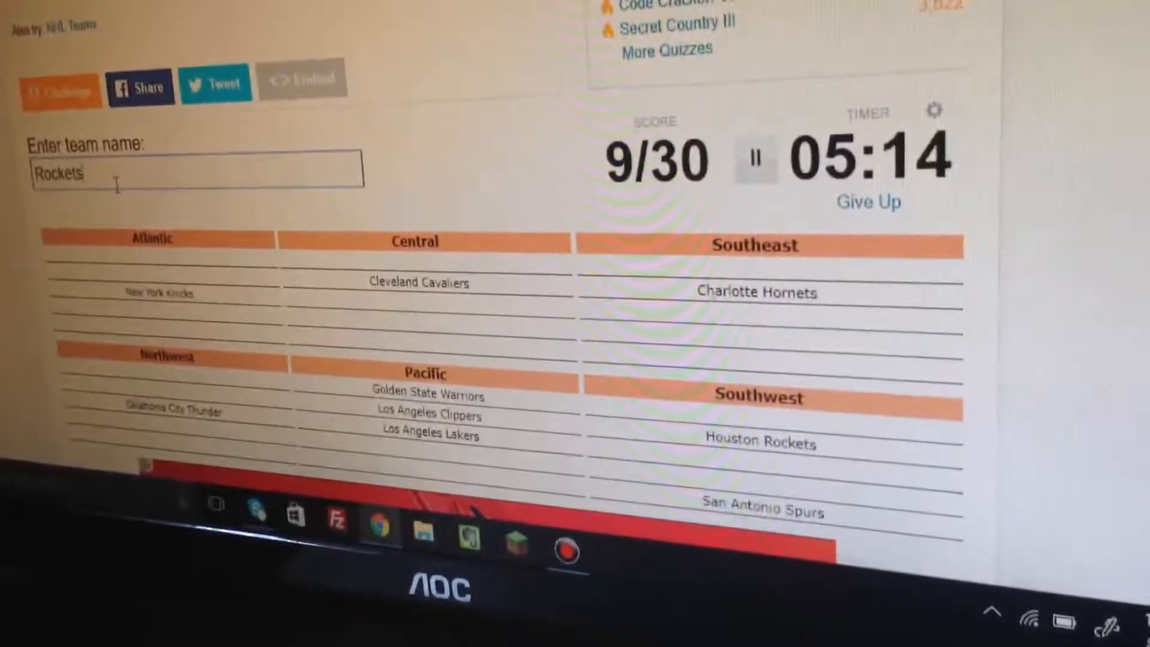
key(Backspace)
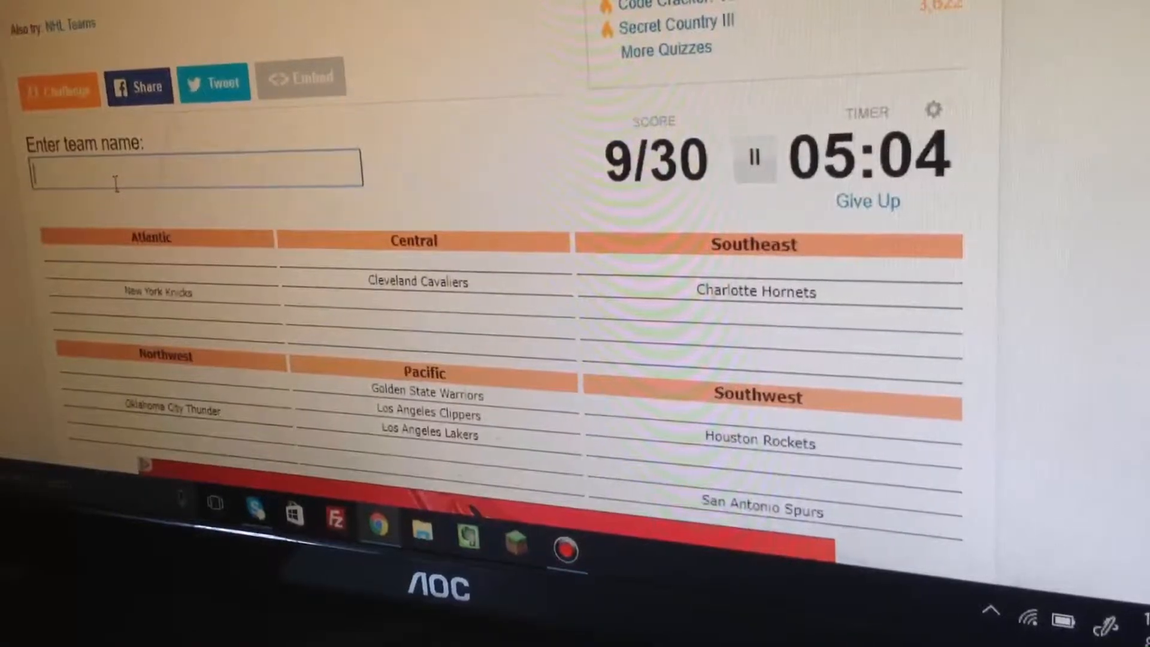
Name the Indiana Pacers and Philadelphia 76ers, reaching 11/30
text(Indiana Pacers)
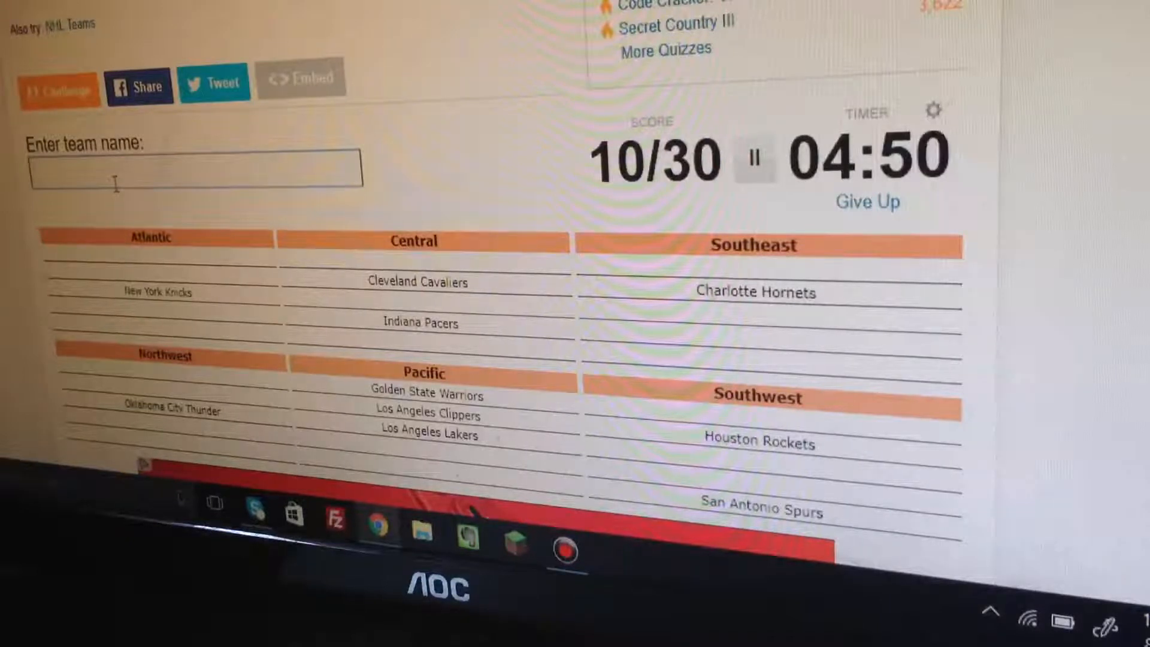
text(76)
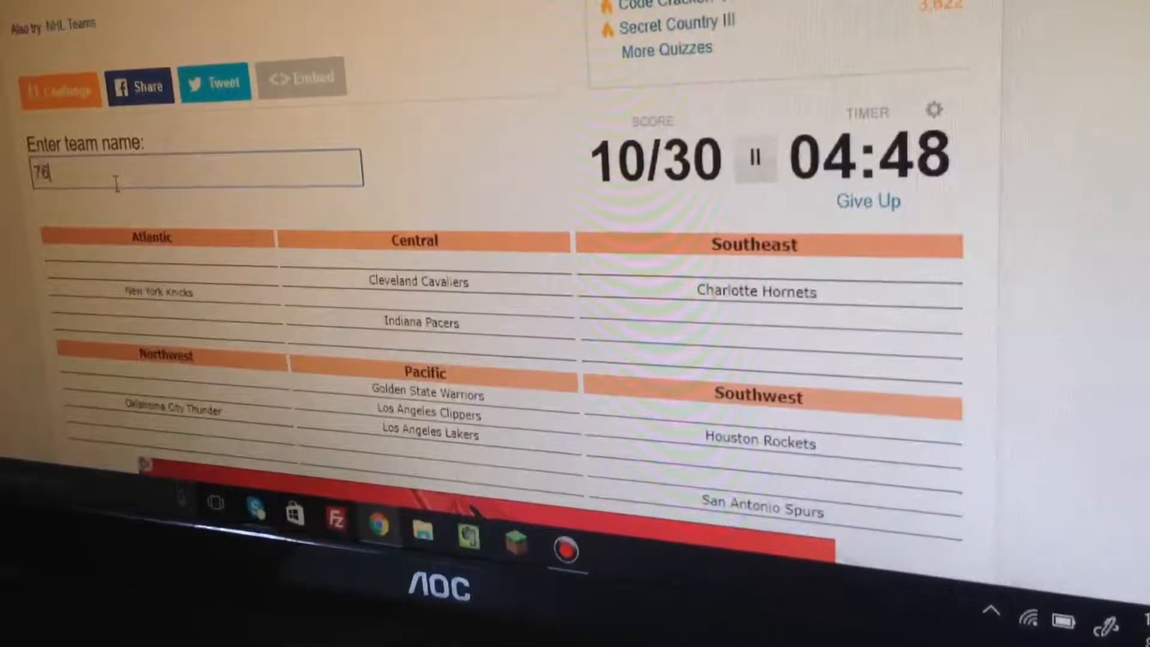
text(76ers)
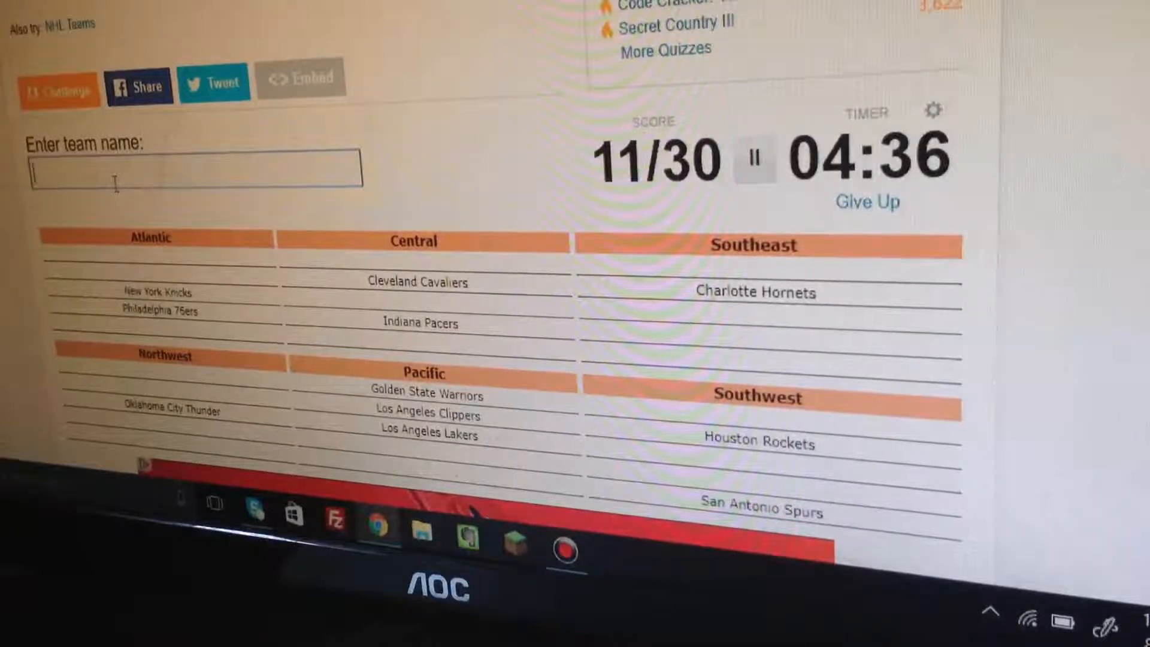
text(M)
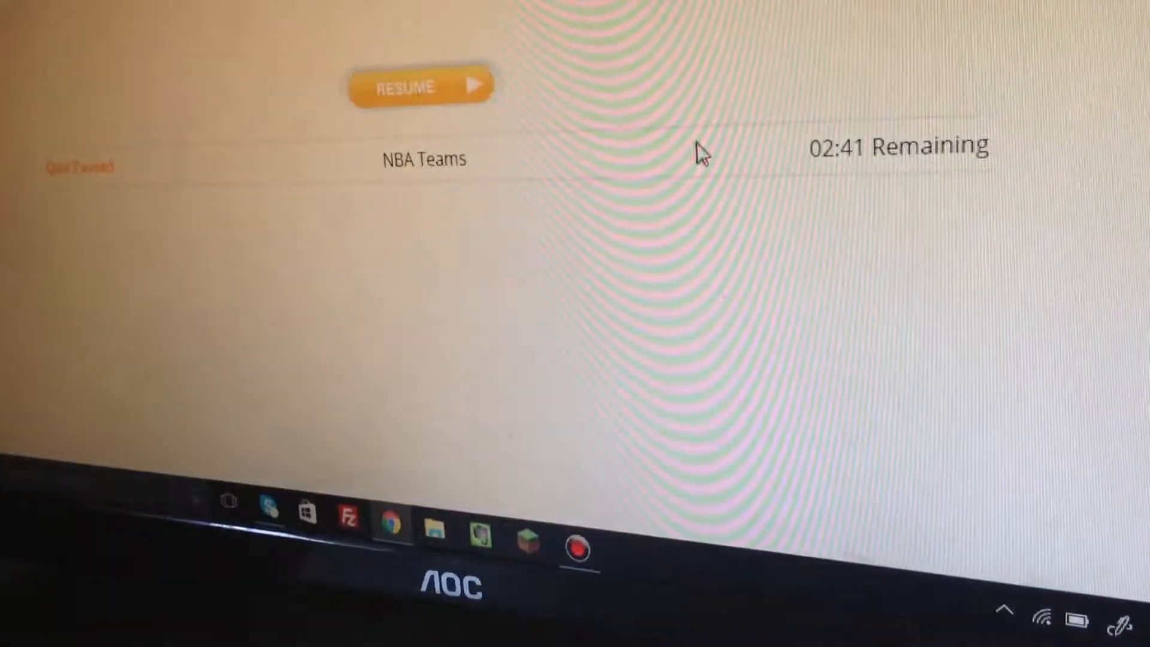
Resume the paused quiz at 15/30 with about 2:40 remaining
click(421, 85)
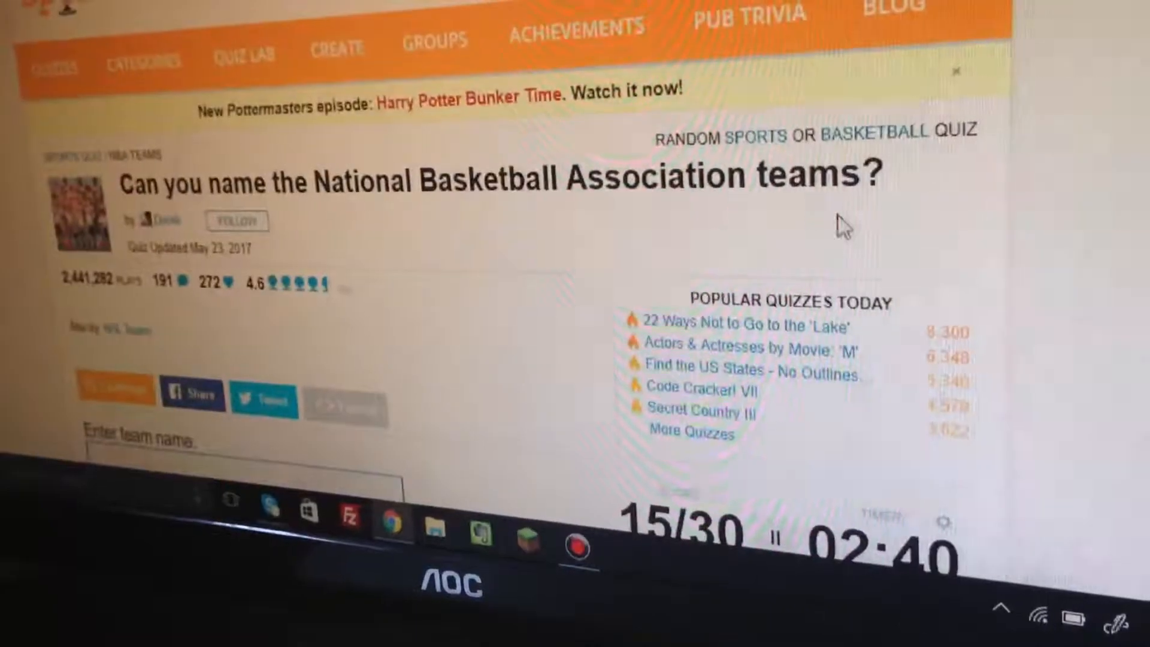